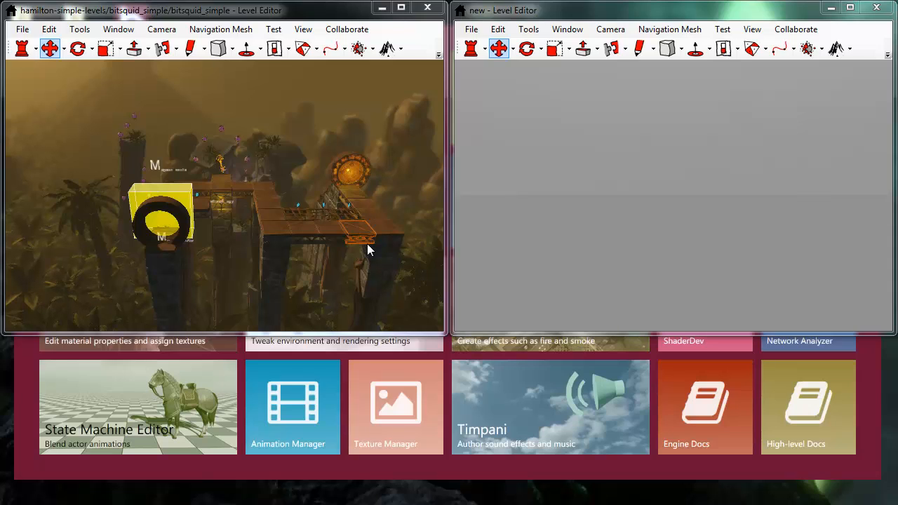
{"action": "mouse_move", "coordinate": [530, 135]}
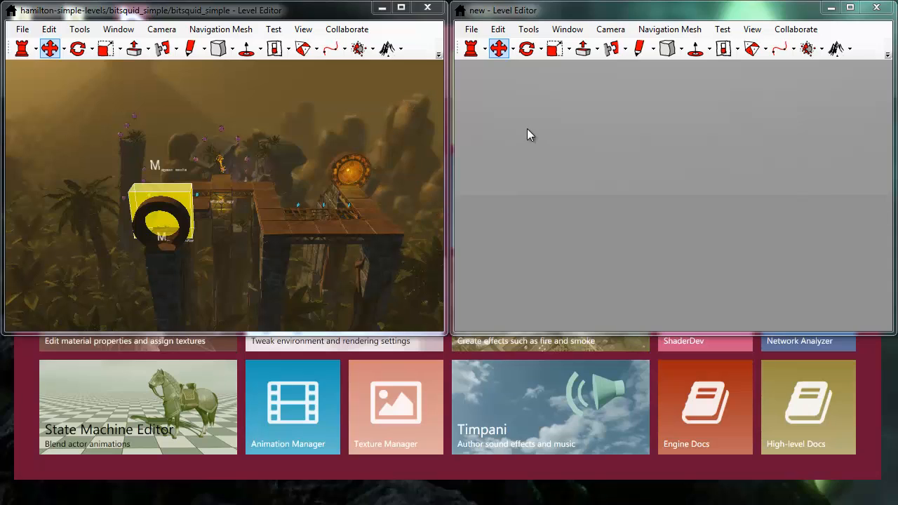
{"action": "mouse_move", "coordinate": [379, 113]}
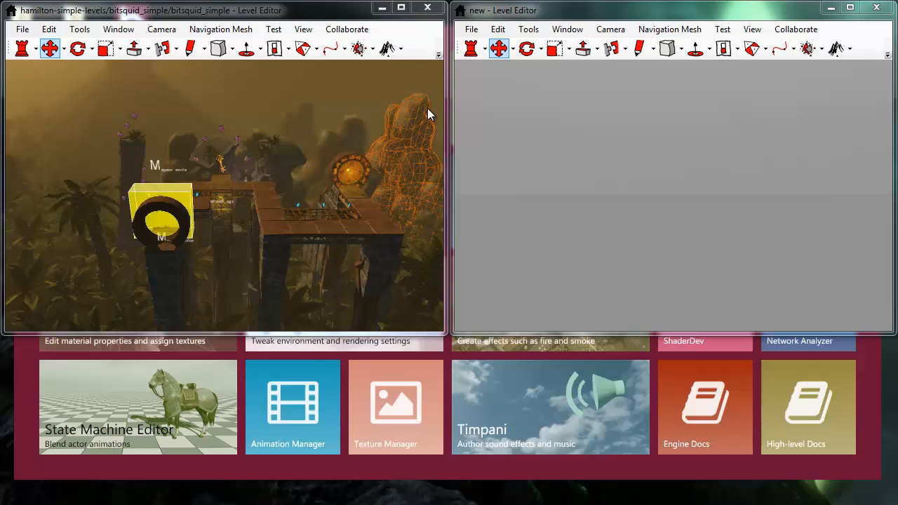
{"action": "mouse_move", "coordinate": [409, 117]}
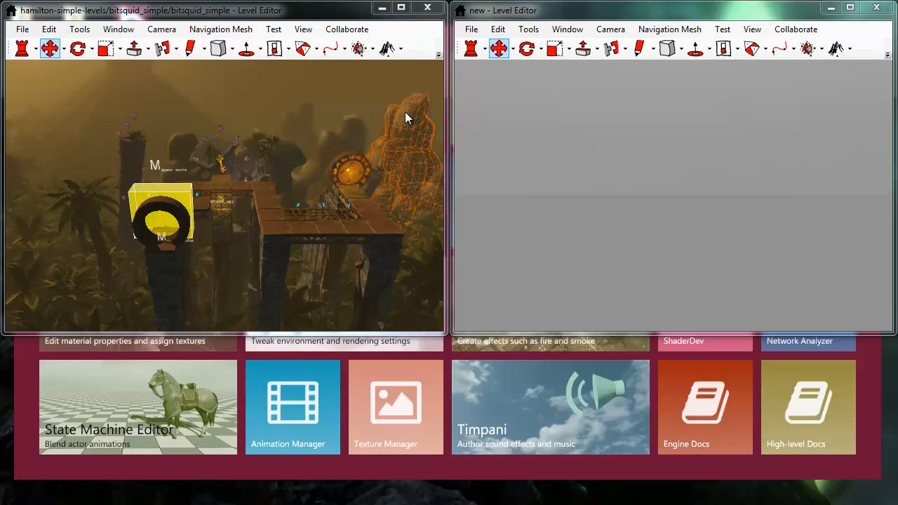
{"action": "mouse_move", "coordinate": [412, 121]}
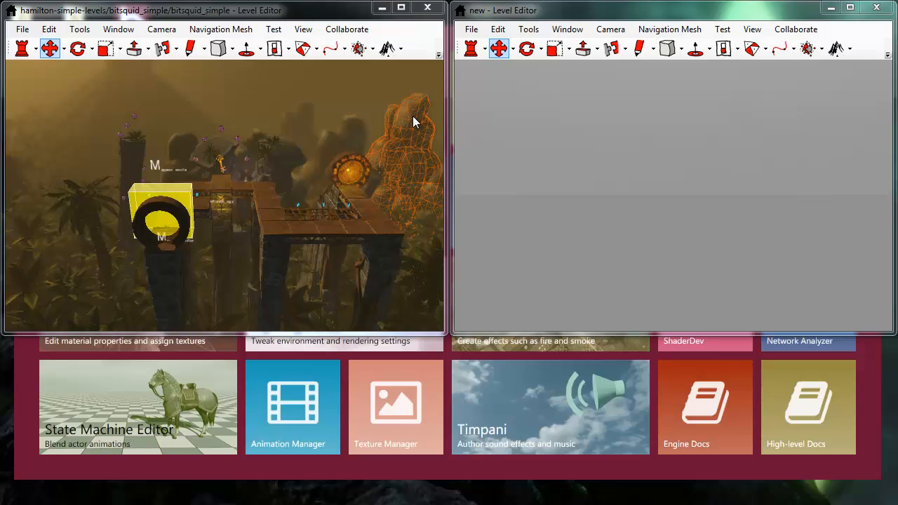
{"action": "mouse_move", "coordinate": [409, 125]}
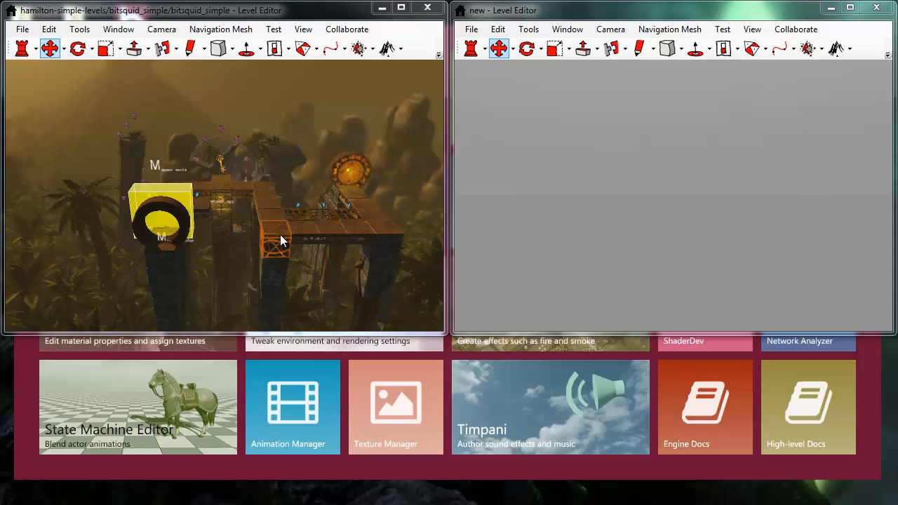
{"action": "mouse_move", "coordinate": [347, 29]}
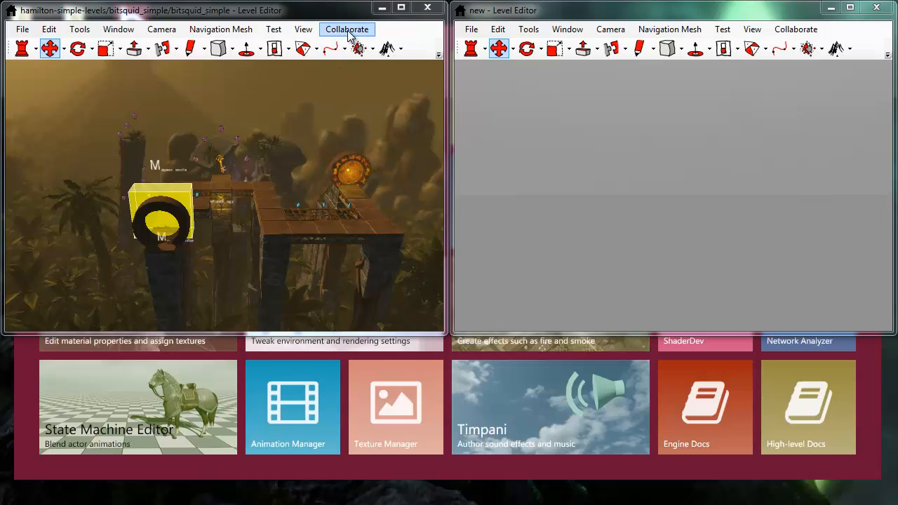
- Share the open jungle level via Collaborate > Share, hosting a session serving zero clients
{"action": "left_click", "coordinate": [348, 29]}
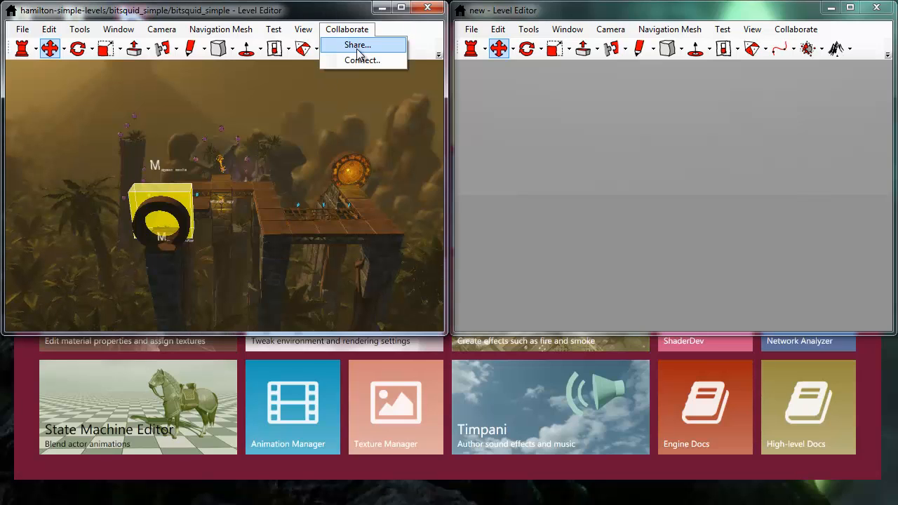
{"action": "left_click", "coordinate": [358, 45]}
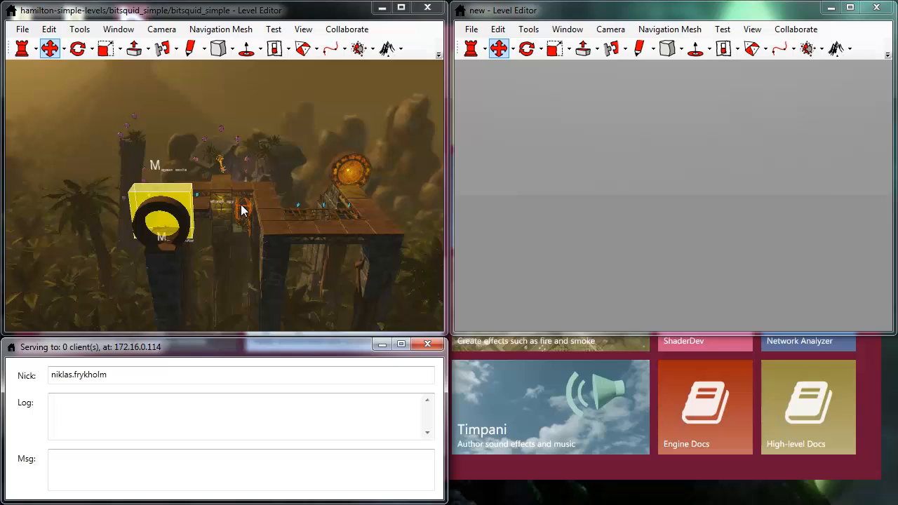
{"action": "mouse_move", "coordinate": [126, 351]}
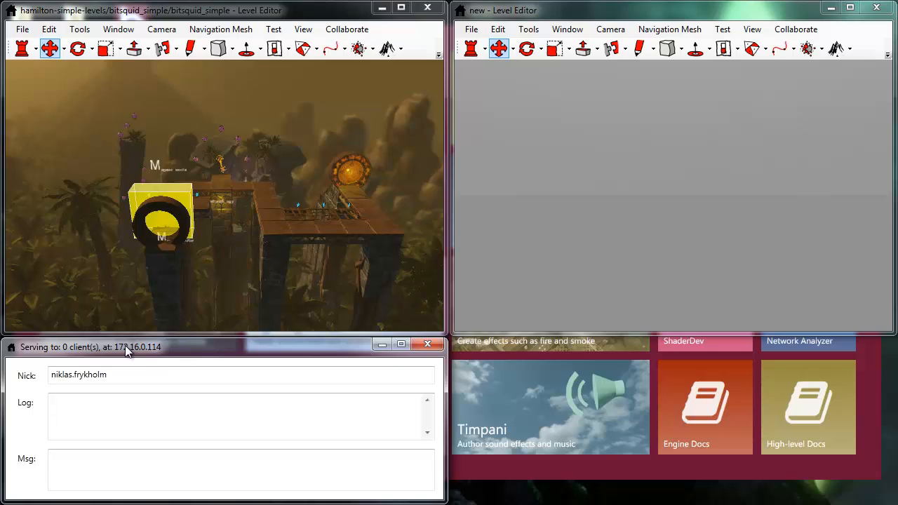
{"action": "mouse_move", "coordinate": [63, 358]}
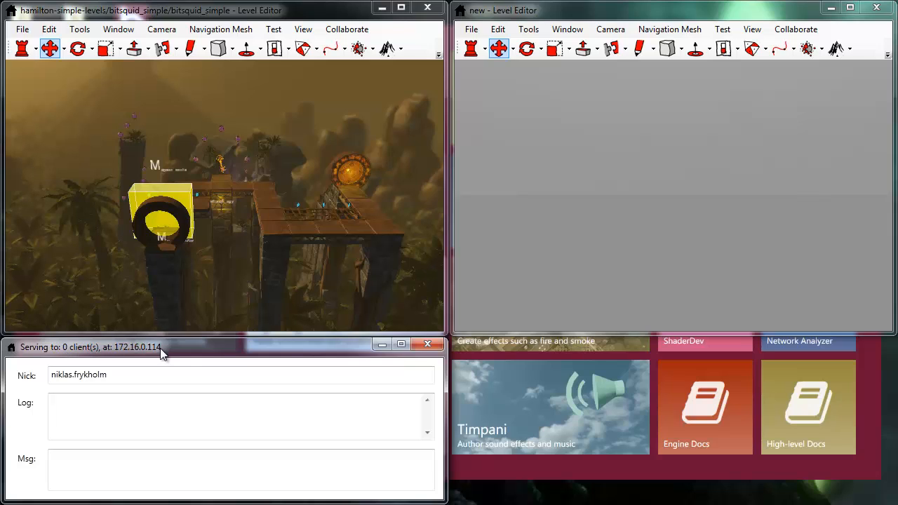
{"action": "mouse_move", "coordinate": [768, 21]}
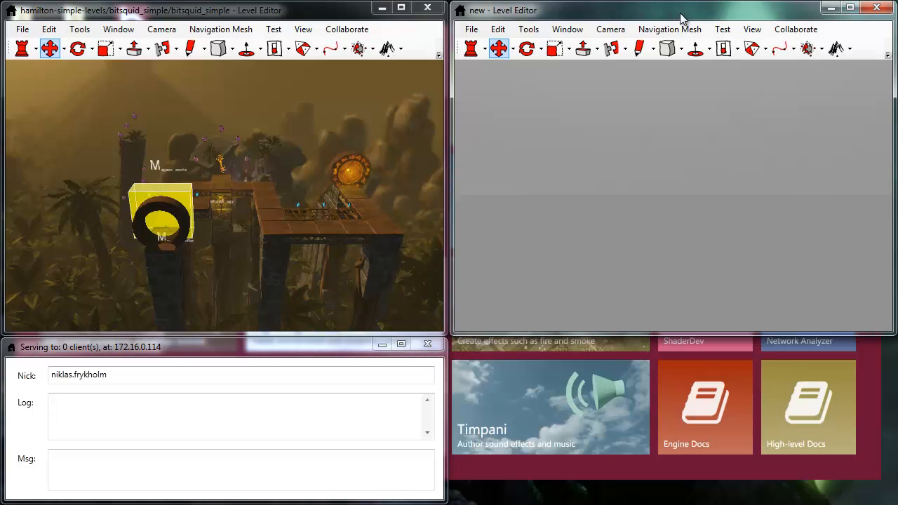
- Connect the second editor to the local session at 127.0.0.1 so it loads the shared level
{"action": "left_click", "coordinate": [796, 29]}
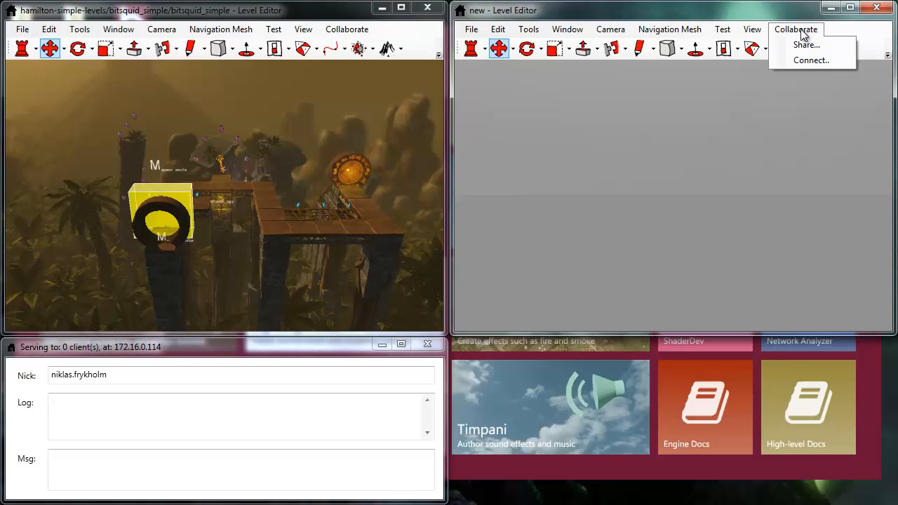
{"action": "left_click", "coordinate": [811, 60]}
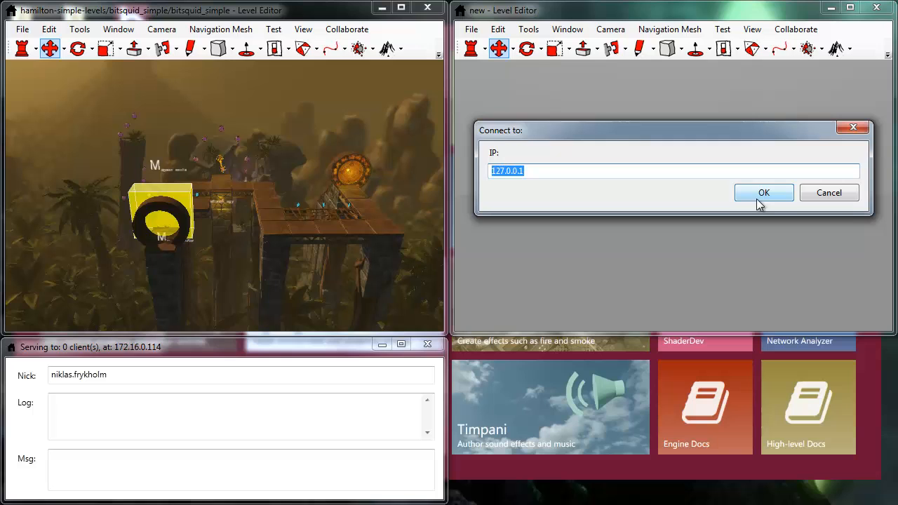
{"action": "left_click", "coordinate": [764, 193]}
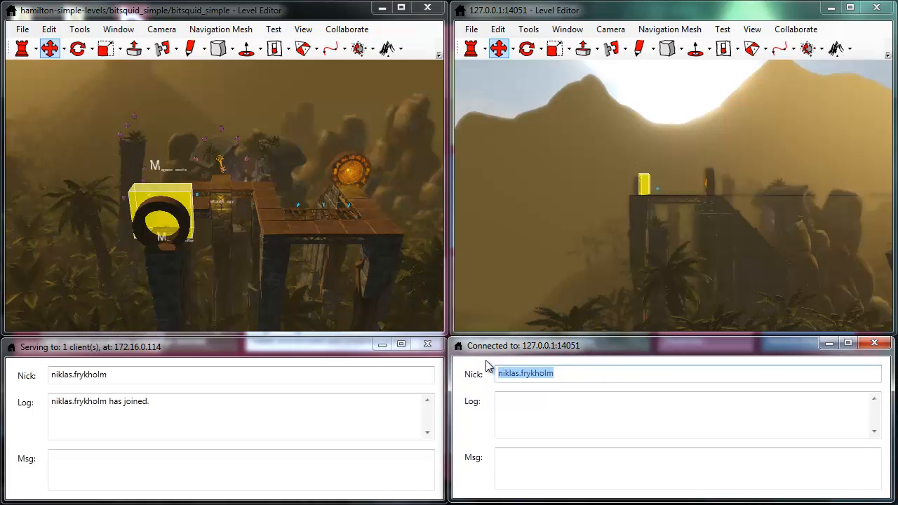
- Set the client's chat nickname to 'other.niklas' in the Nick field
{"action": "type", "text": "other"}
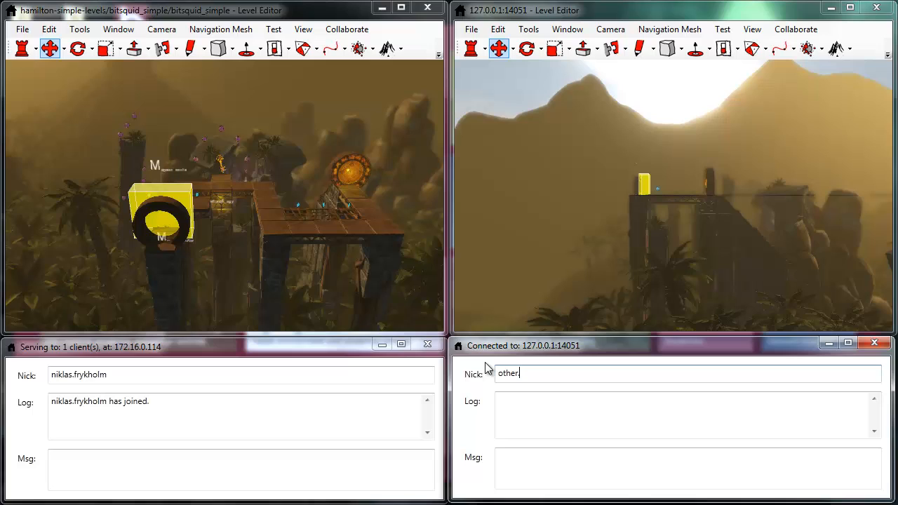
{"action": "type", "text": ".niklas"}
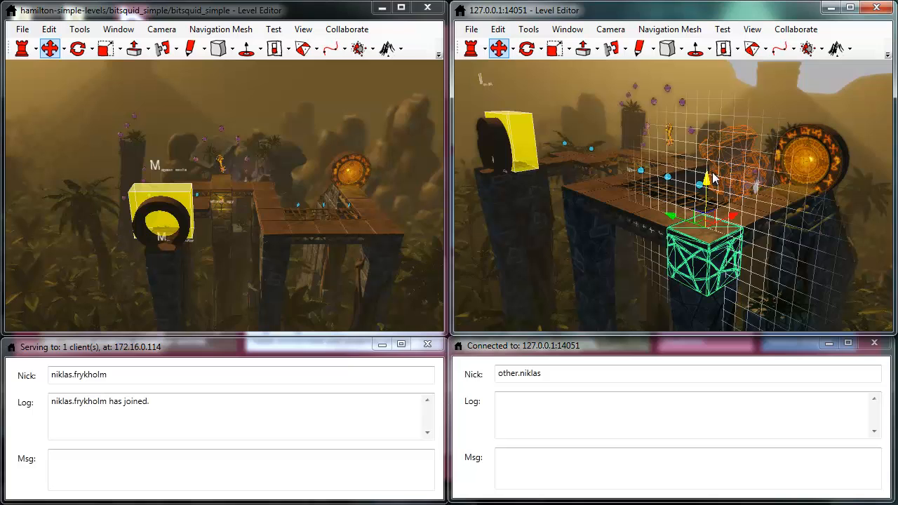
{"action": "mouse_move", "coordinate": [706, 184]}
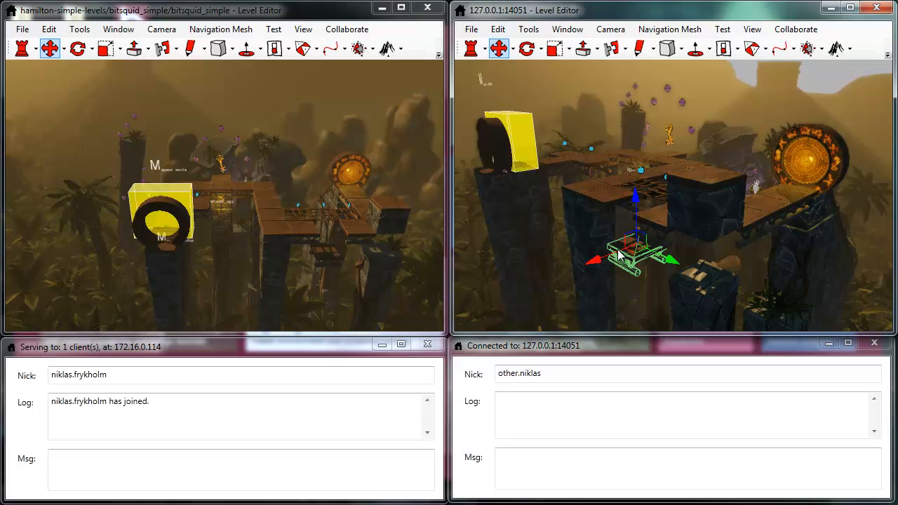
- Move a bridge piece in the client so the change mirrors in the host's level
{"action": "left_click_drag", "start_coordinate": [631, 256], "coordinate": [610, 151]}
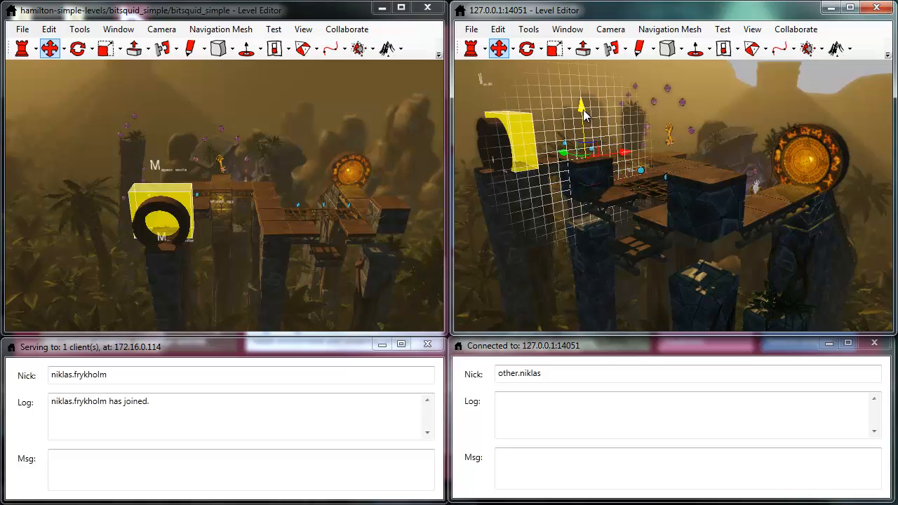
{"action": "left_click", "coordinate": [127, 112]}
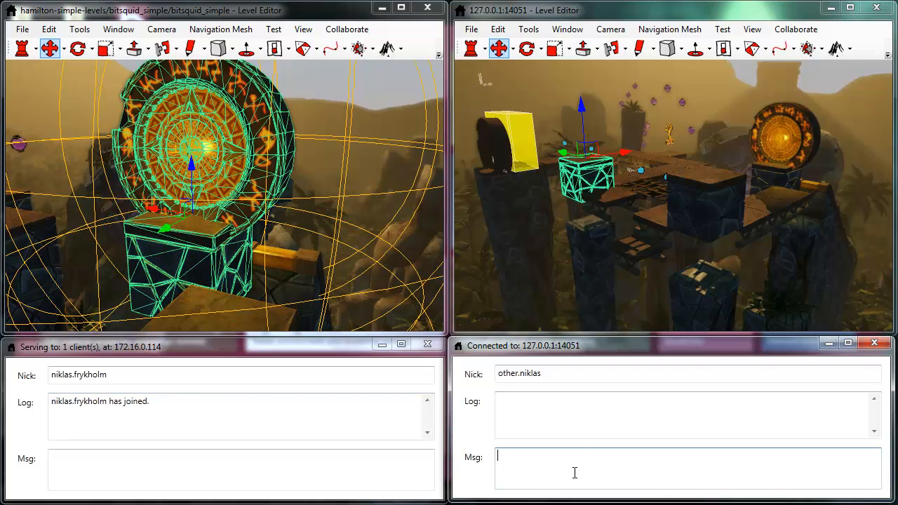
- Send the chat message 'Nice change!' to the session from the client
{"action": "type", "text": "Nice ch"}
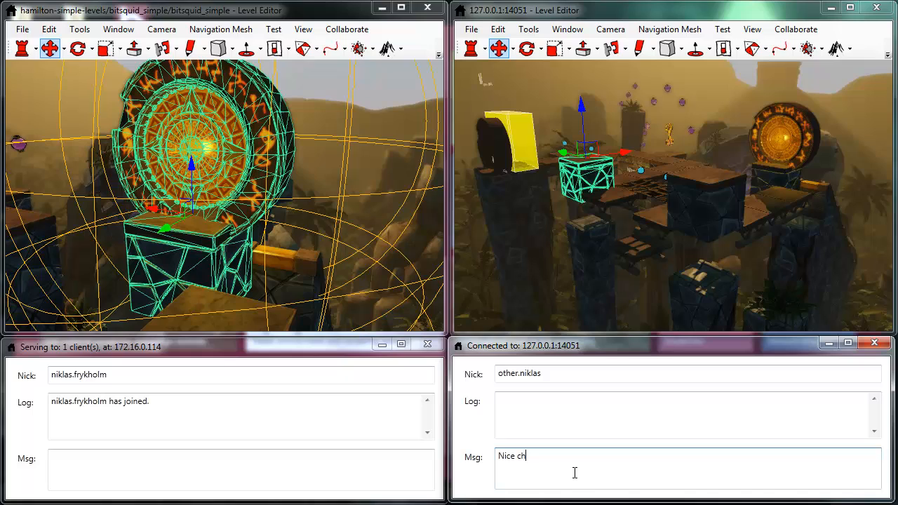
{"action": "key", "text": "Return"}
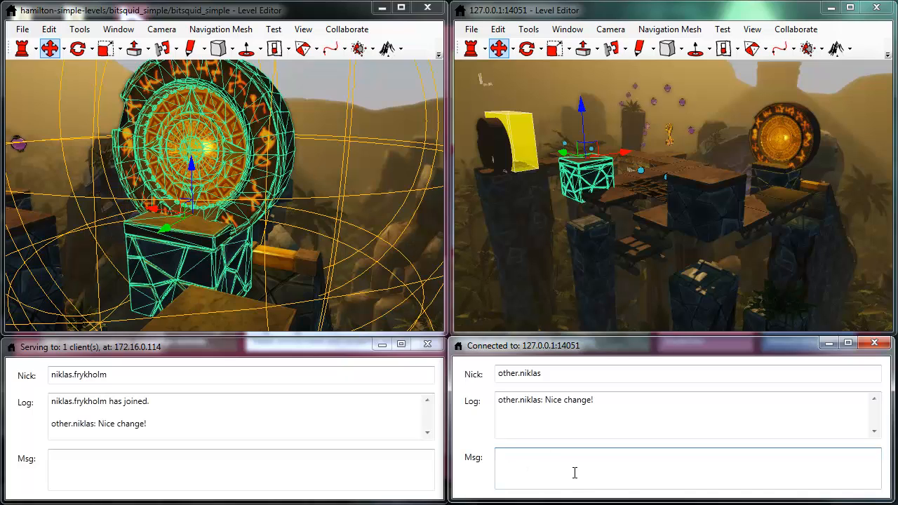